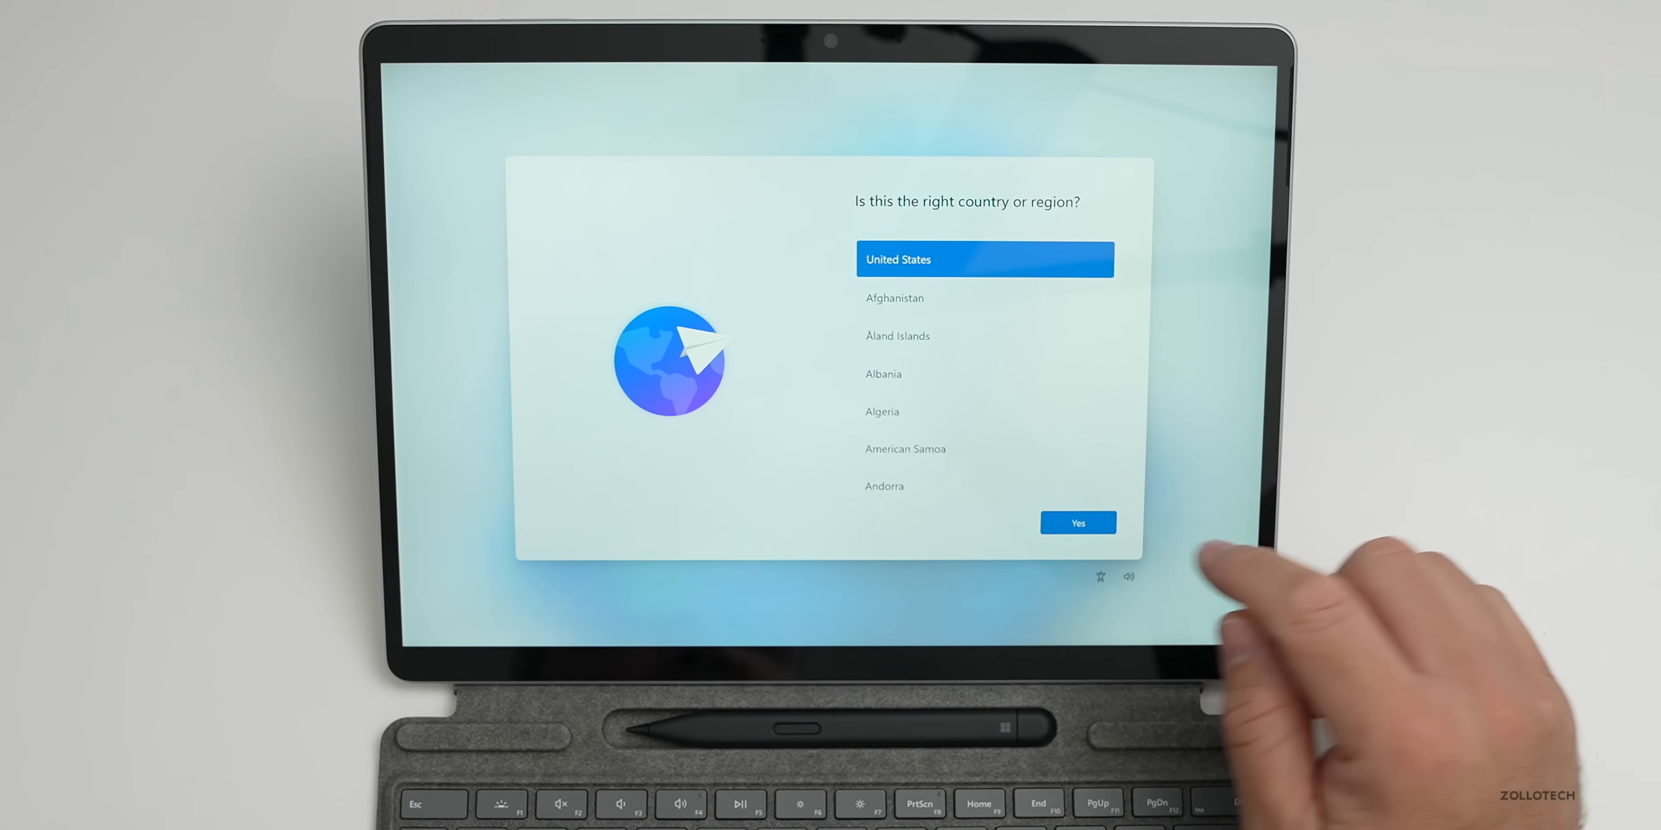
Confirm United States as region and US keyboard layout, skipping a second layout
click(1078, 523)
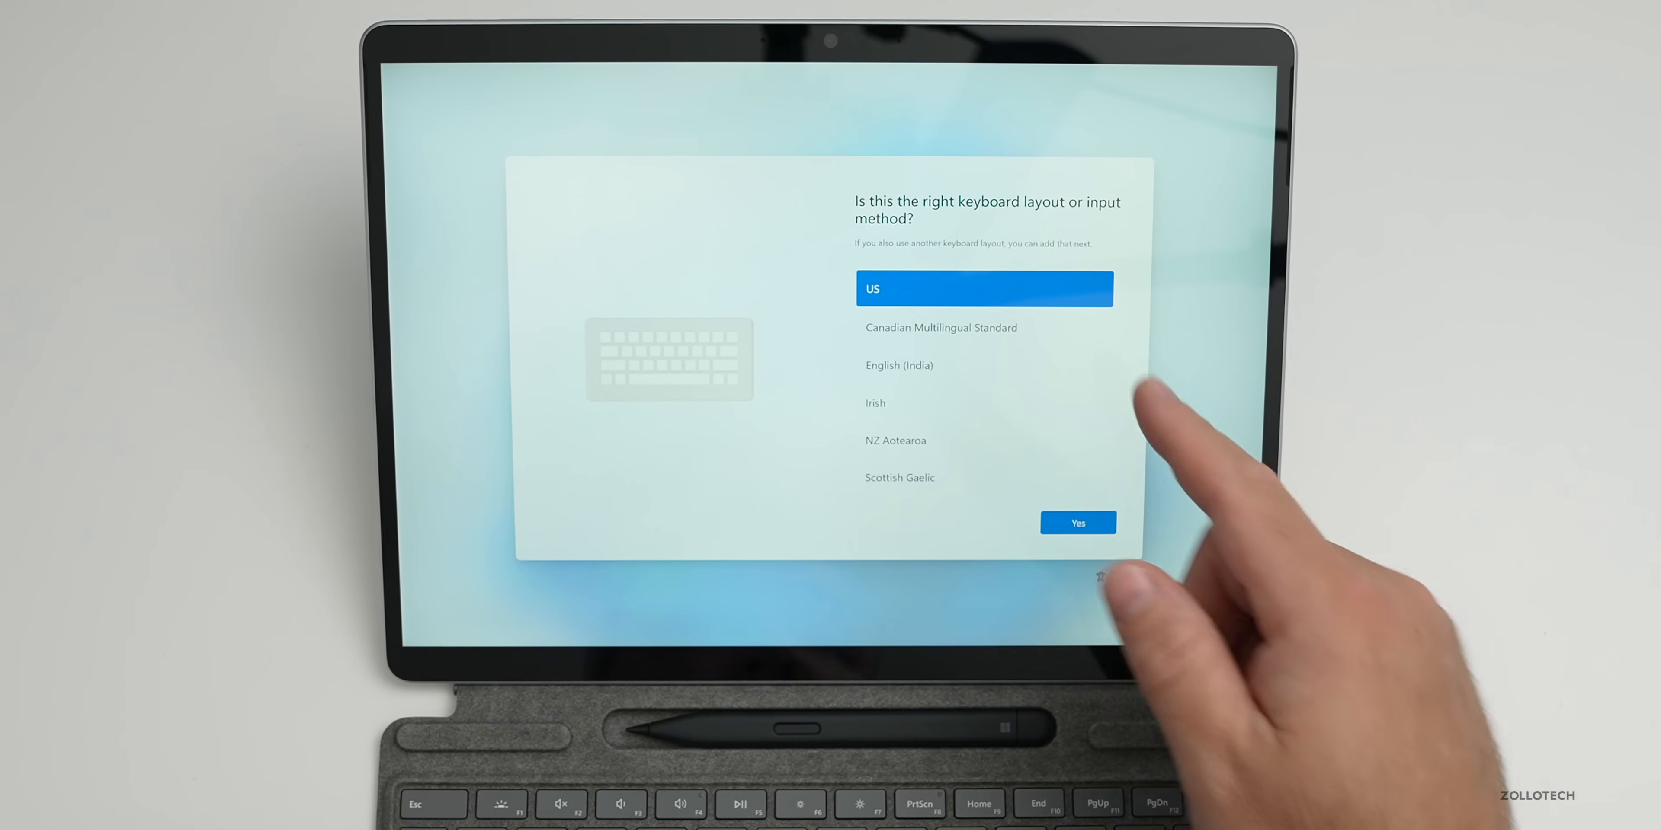
click(1079, 523)
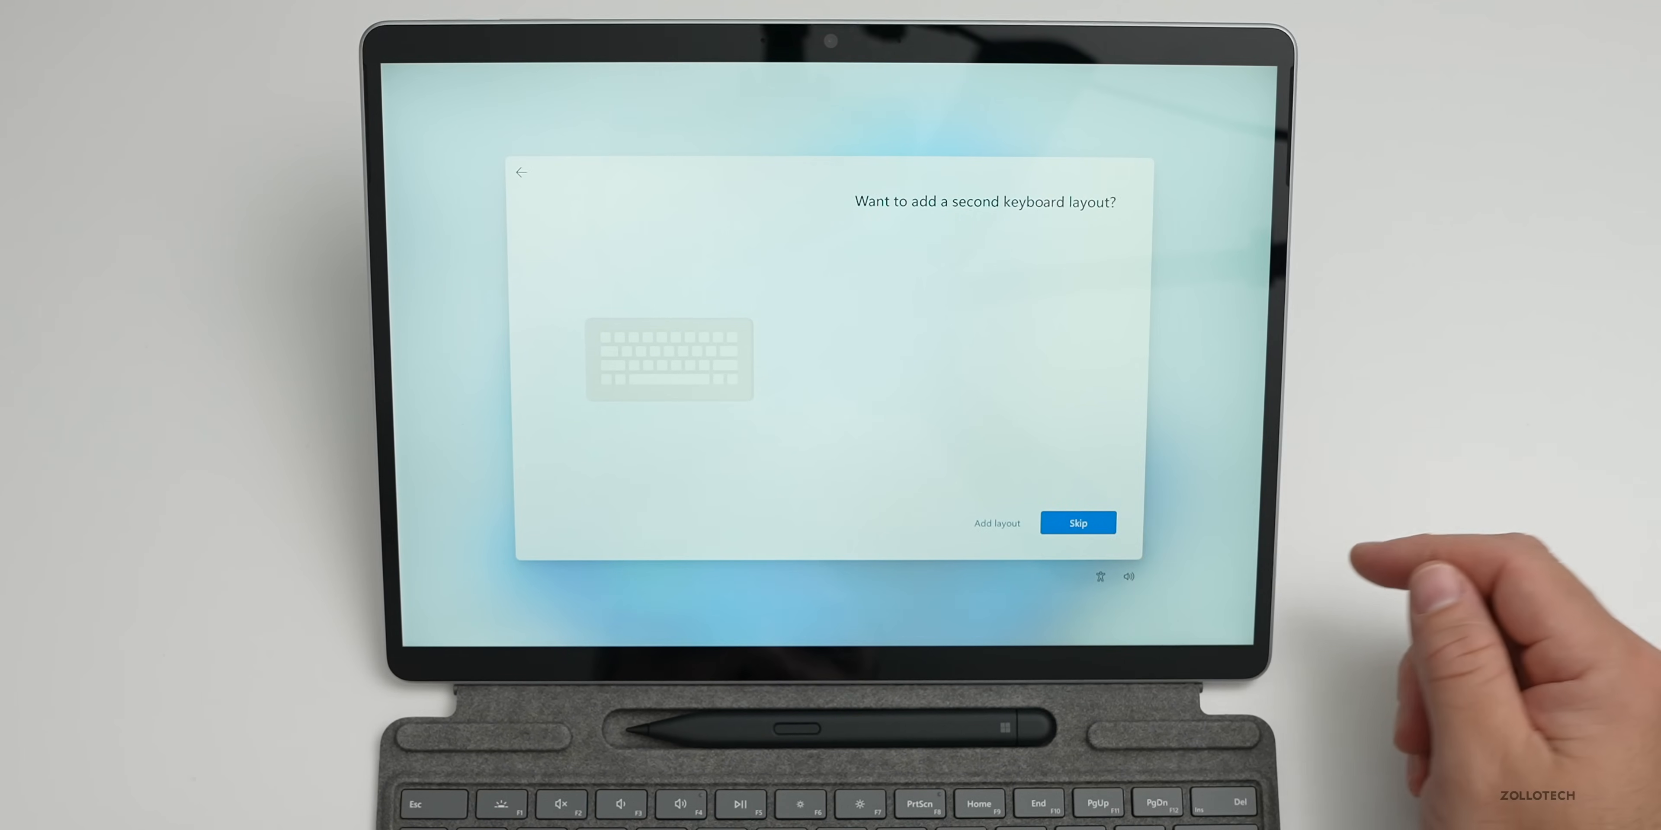
click(1078, 523)
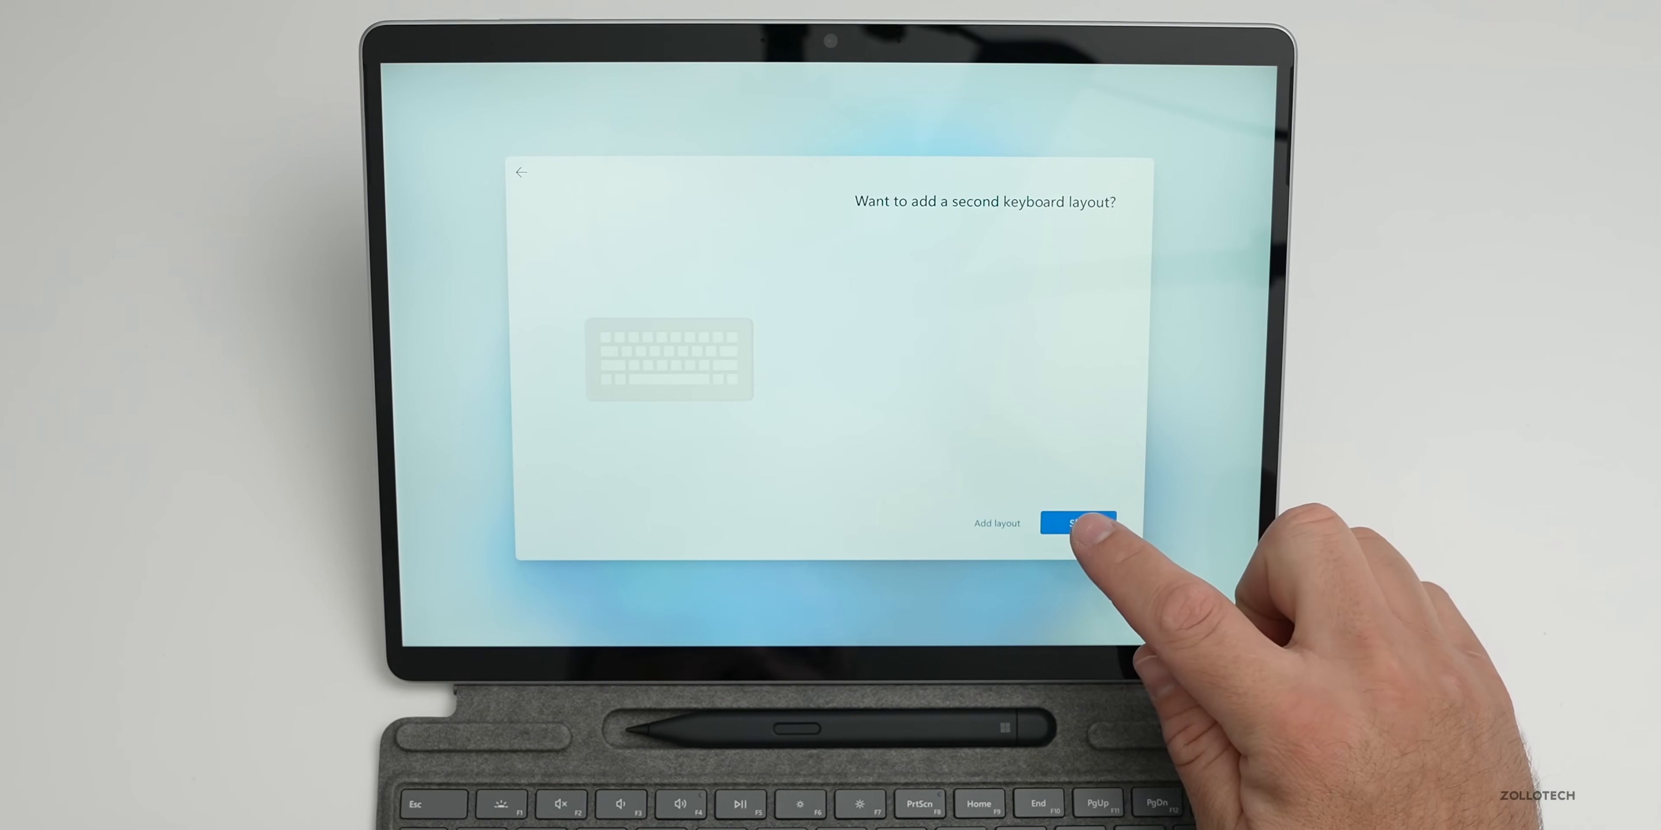
click(1076, 523)
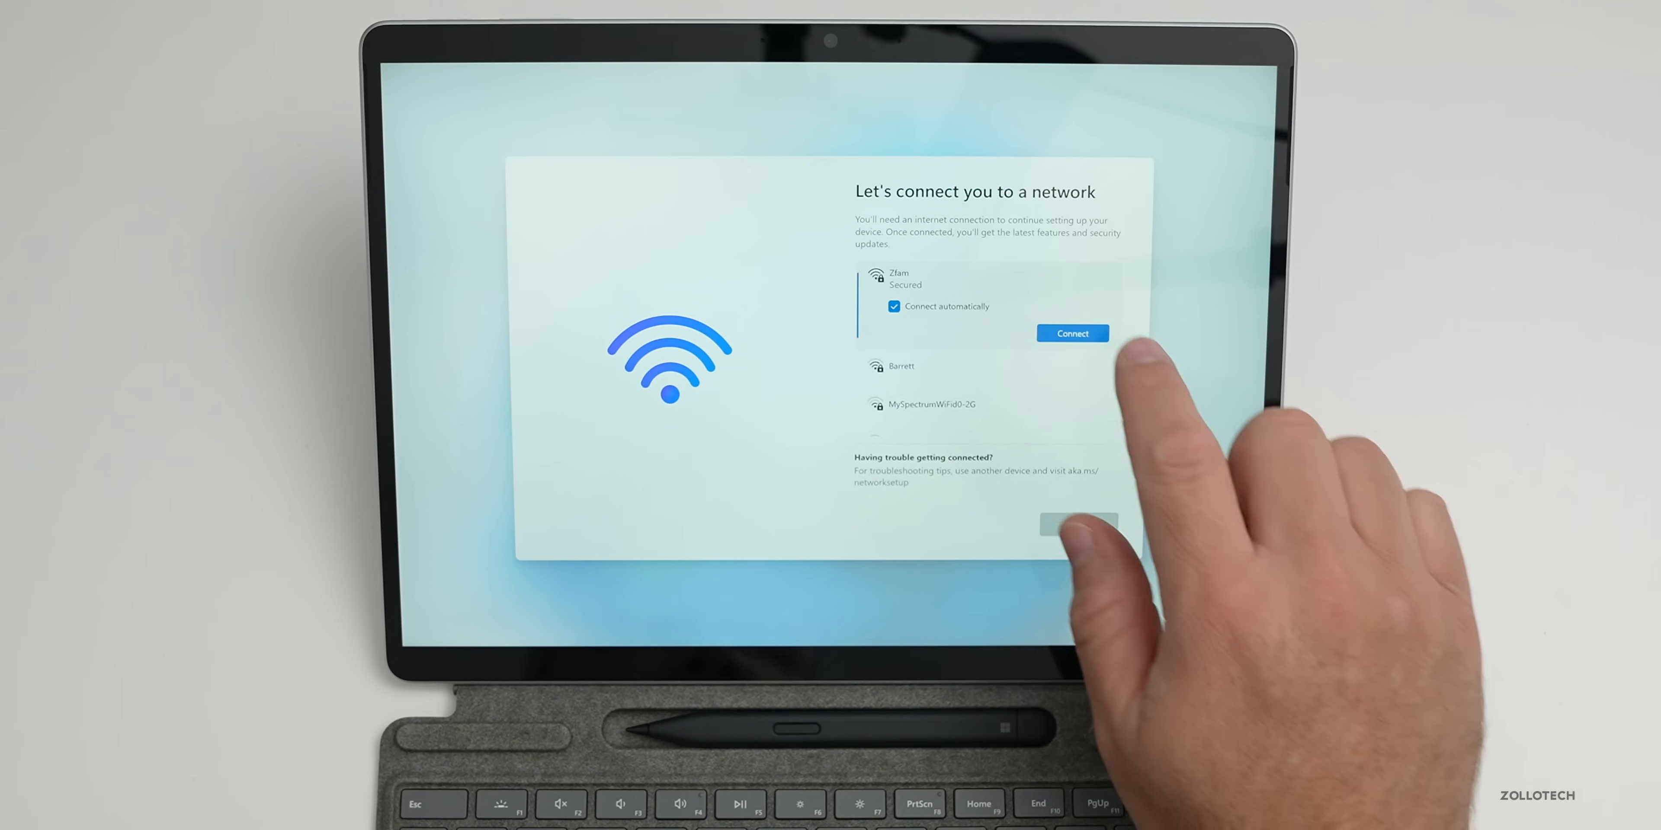
Connect to the secured Wi-Fi network and continue to the license agreement
click(1072, 333)
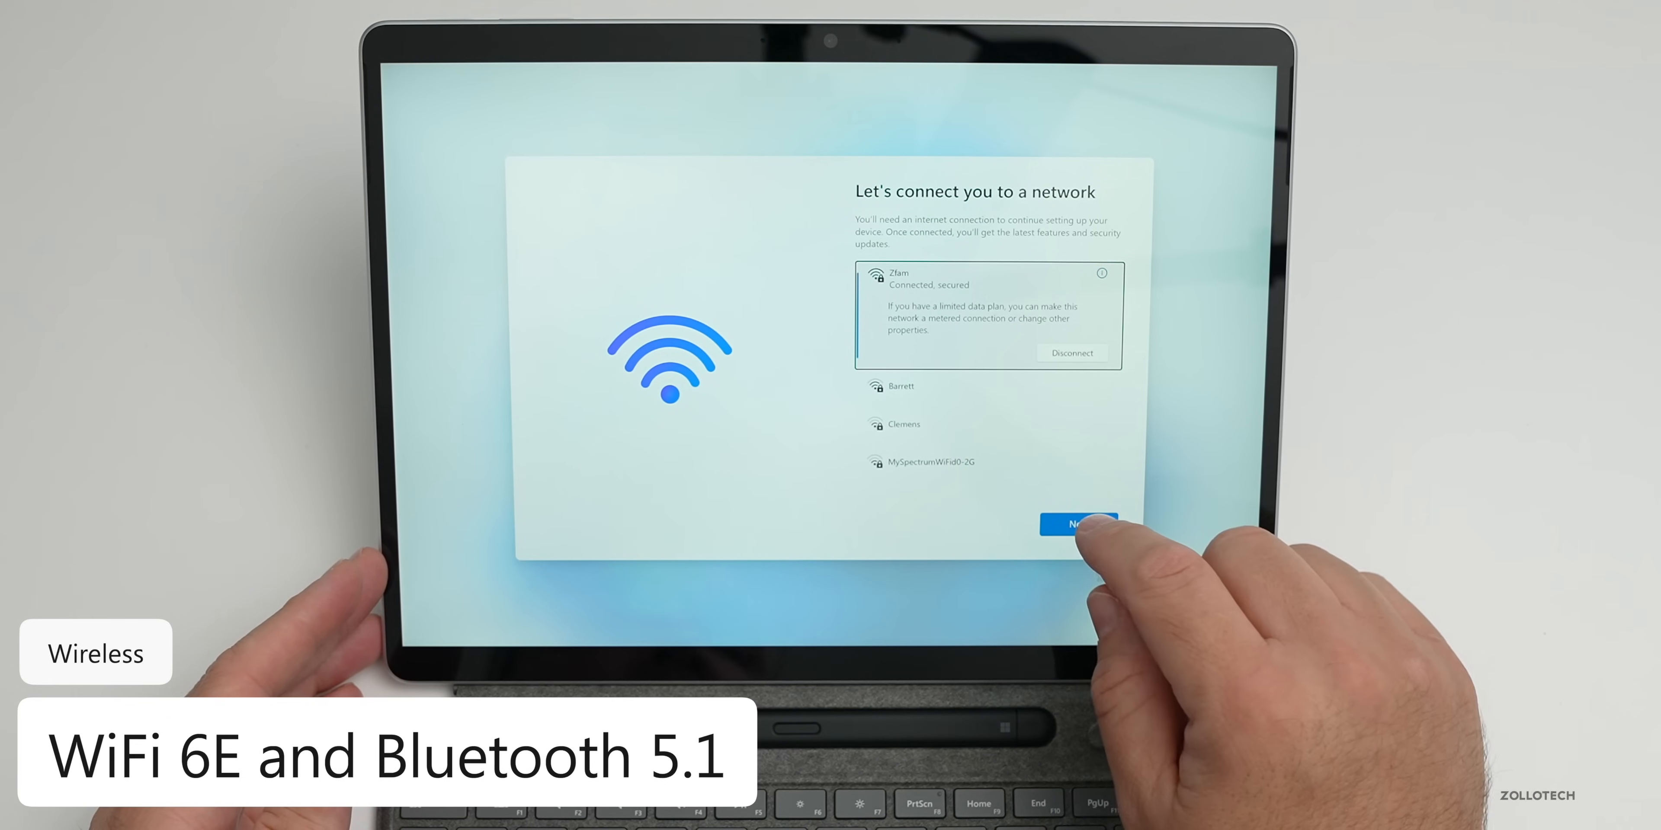
click(1078, 523)
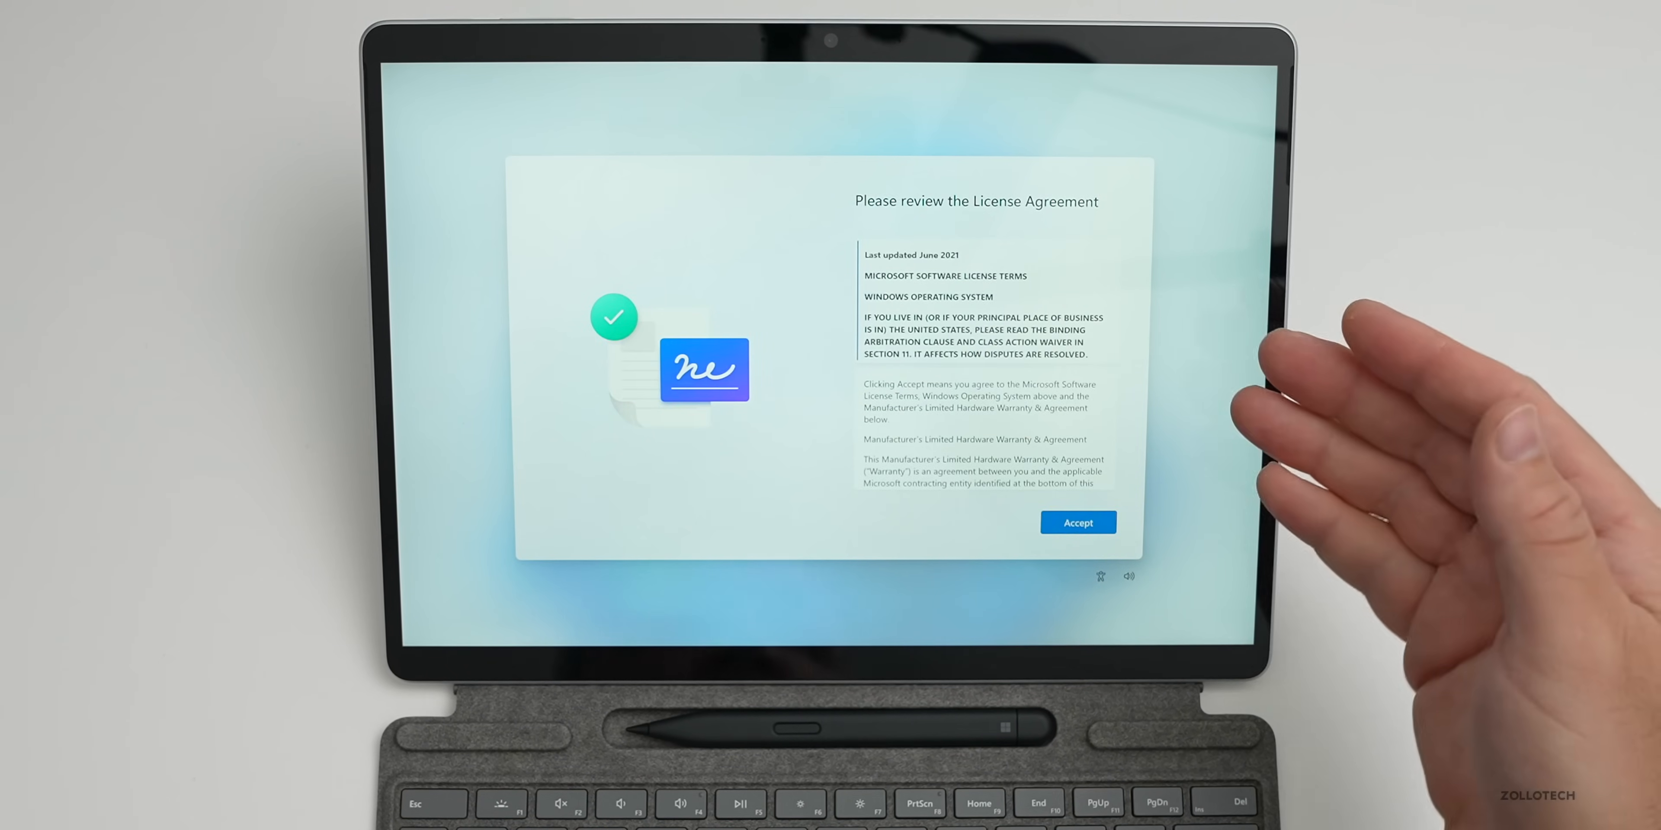
Accept the license agreement and name the device SurfacePro9
click(1078, 522)
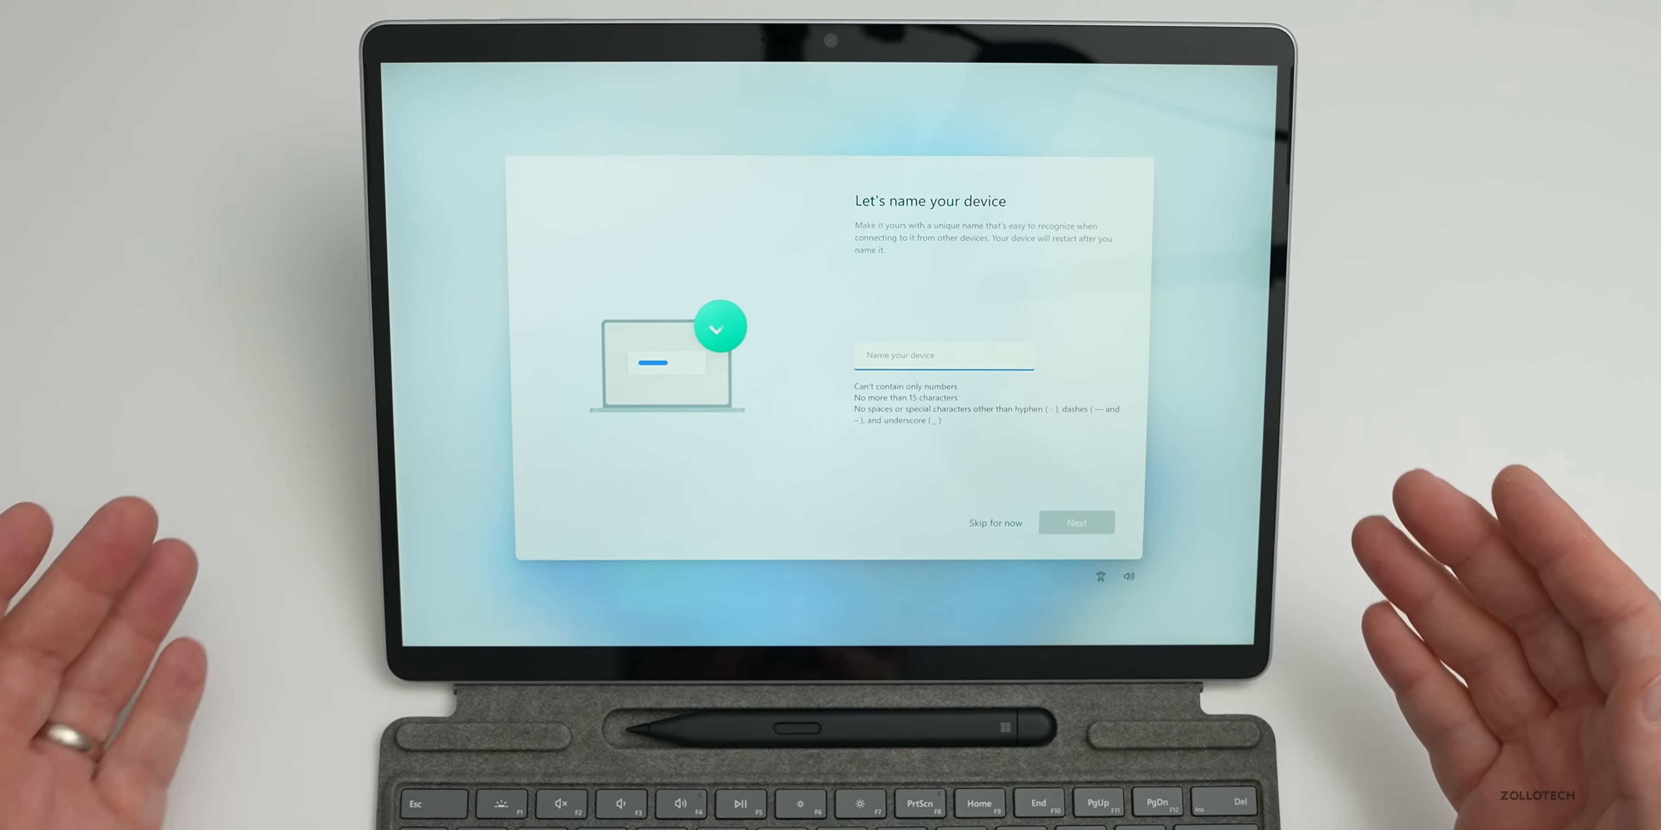
text(SurfacePro9)
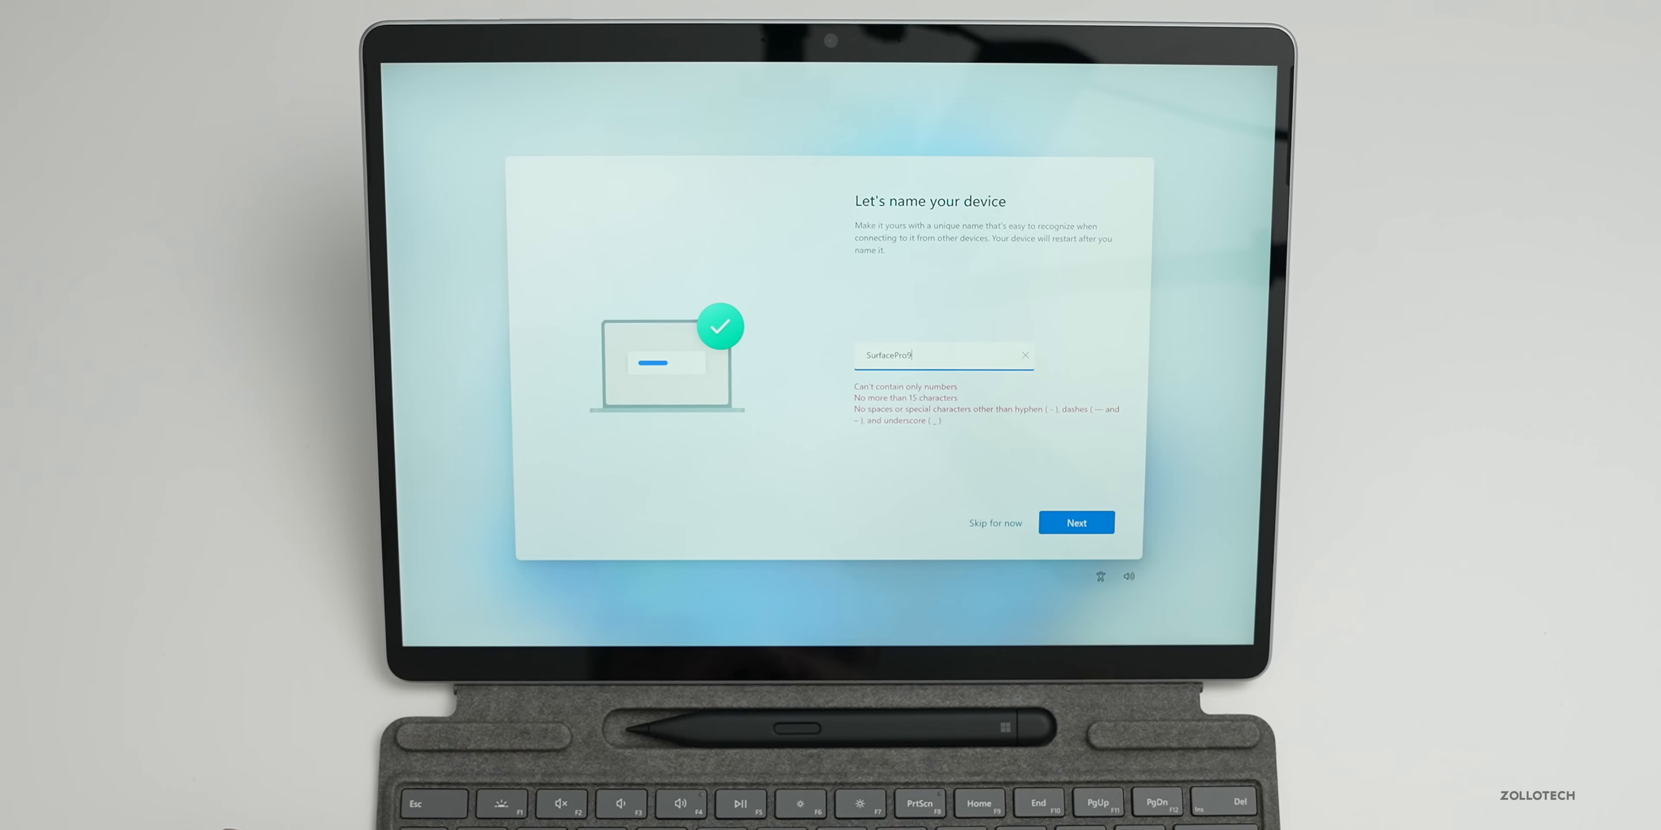
click(1076, 523)
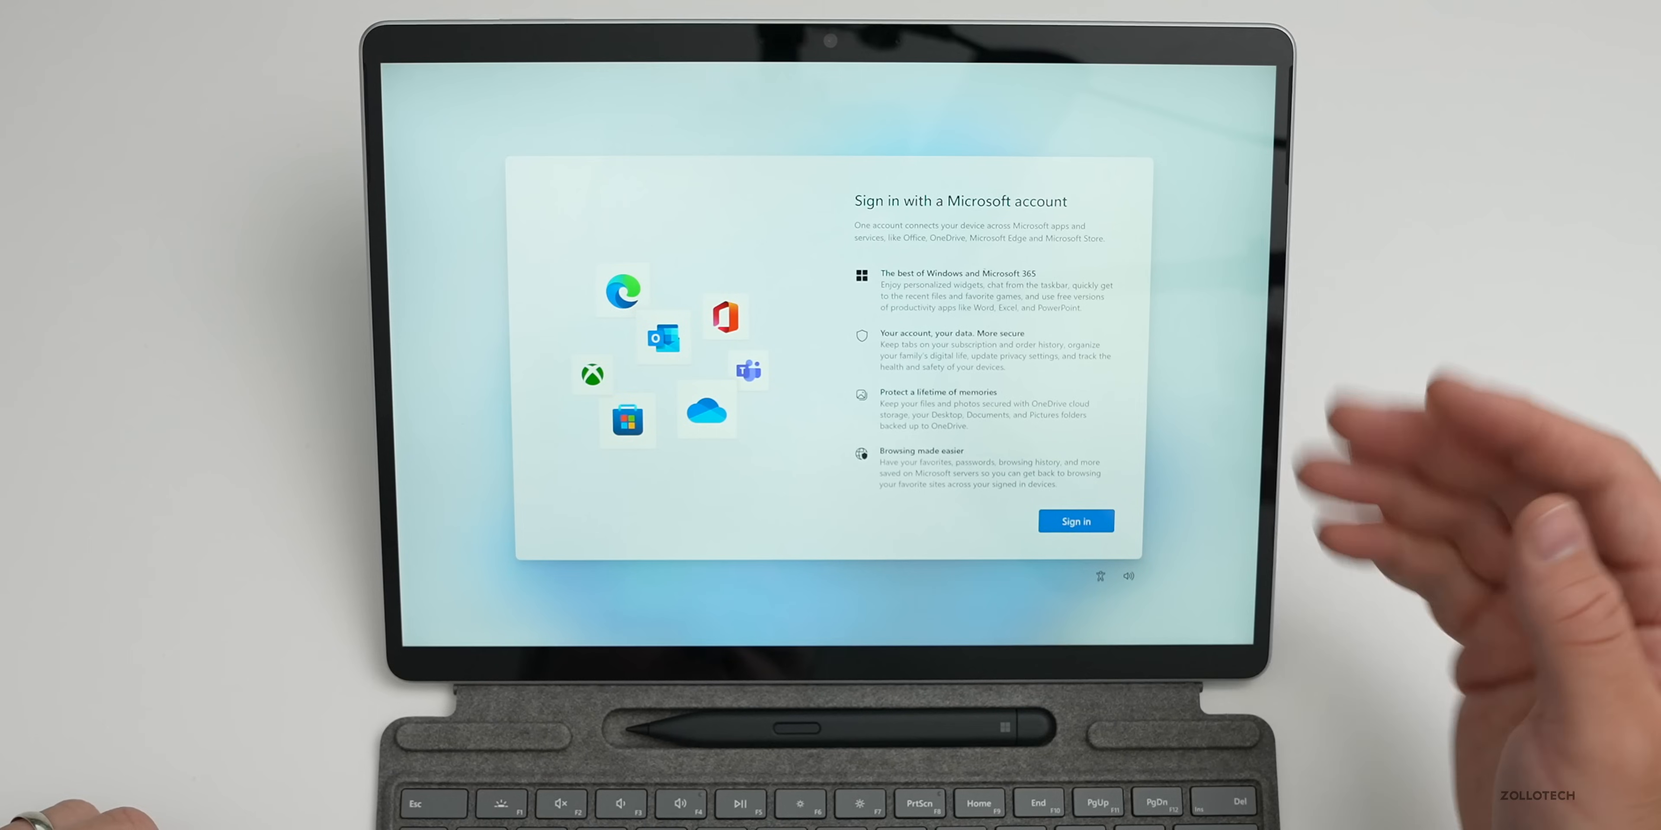
Sign in with the Microsoft account and choose to restore from the previous PC
click(1076, 522)
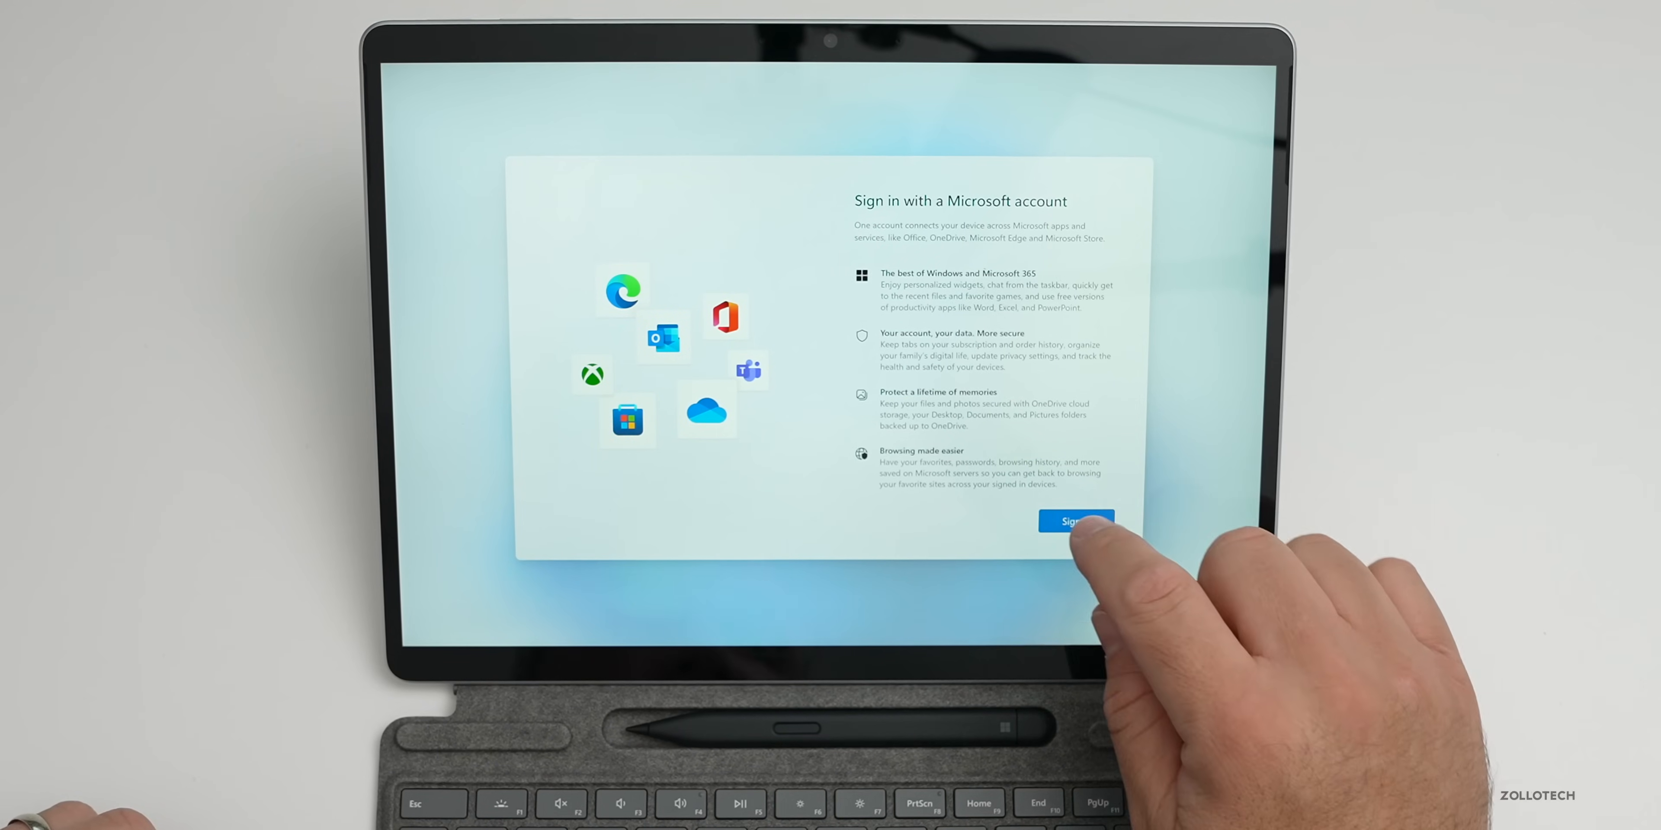
click(1074, 522)
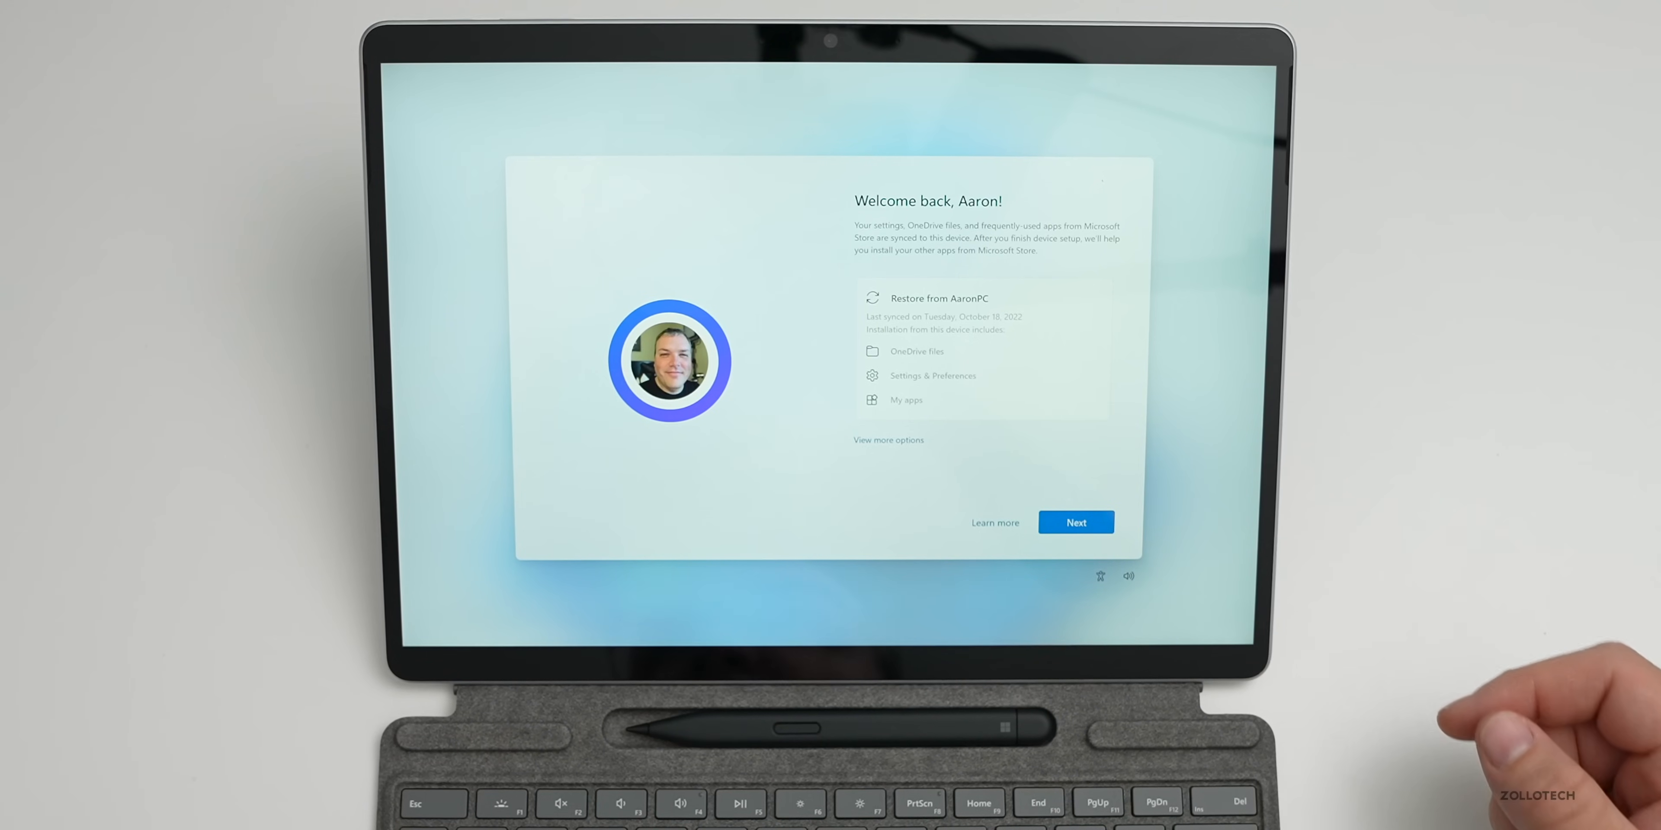
click(1076, 522)
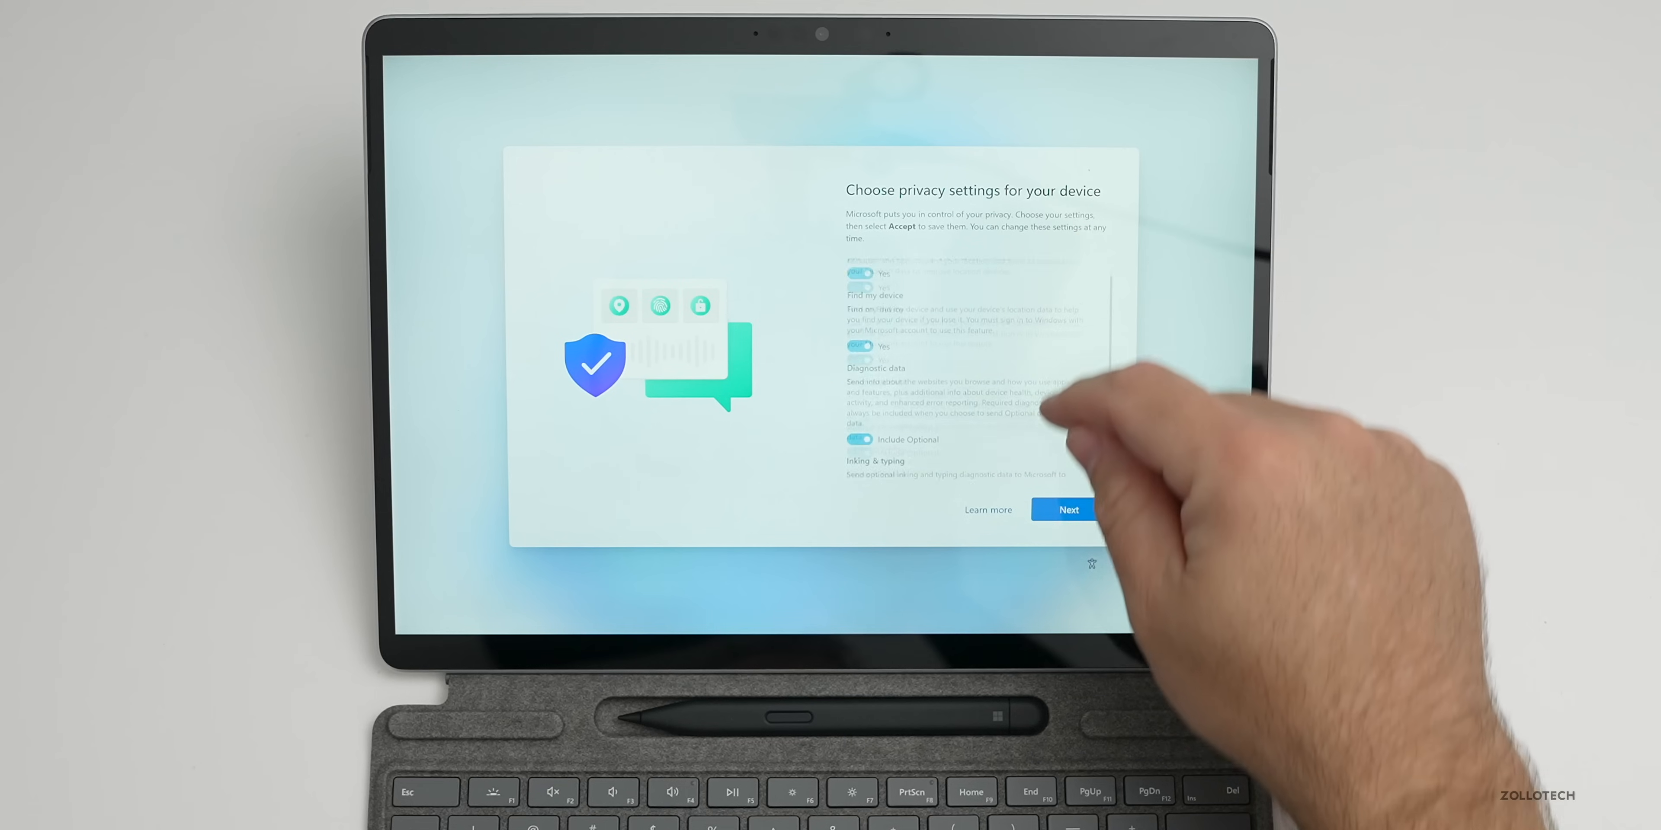
Review privacy settings, limiting Diagnostic data to Required only and leaving other toggles on
scroll(down, 3)
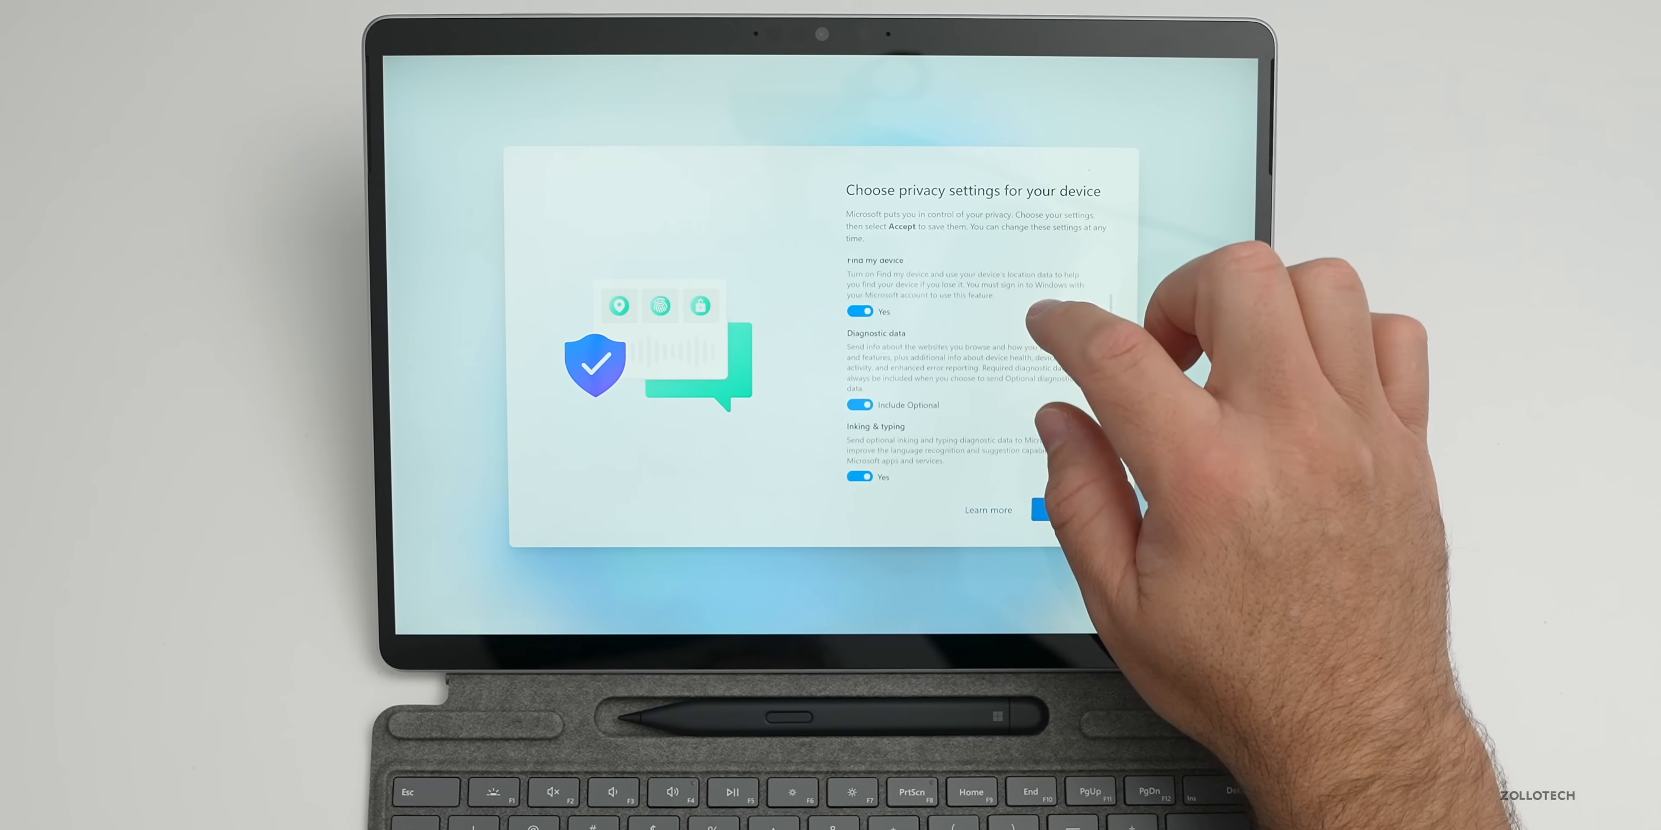
scroll(down, 3)
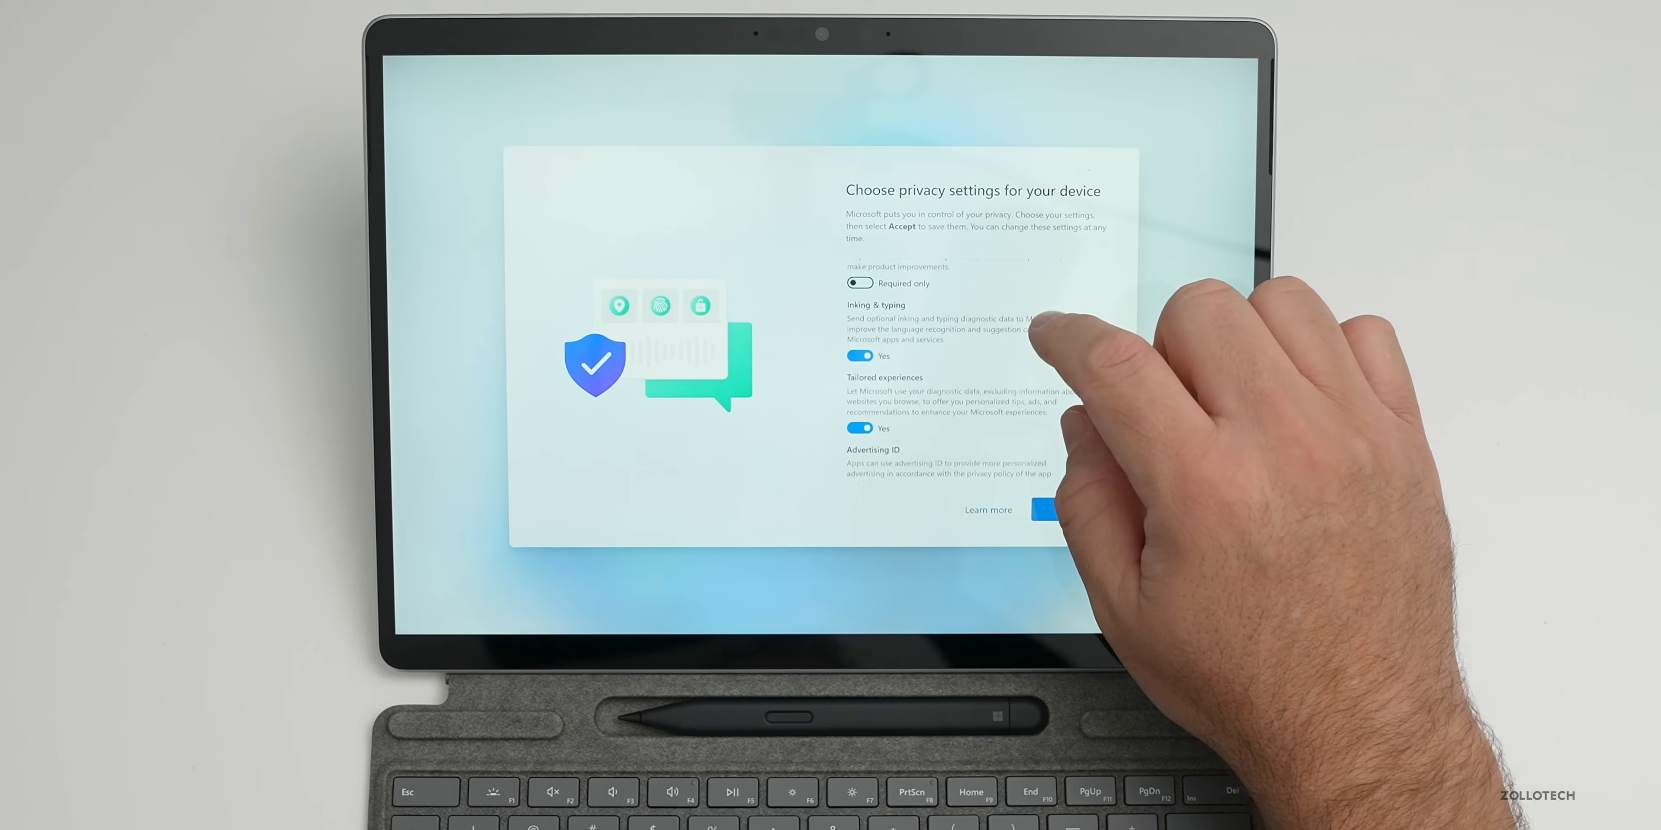
scroll(down, 3)
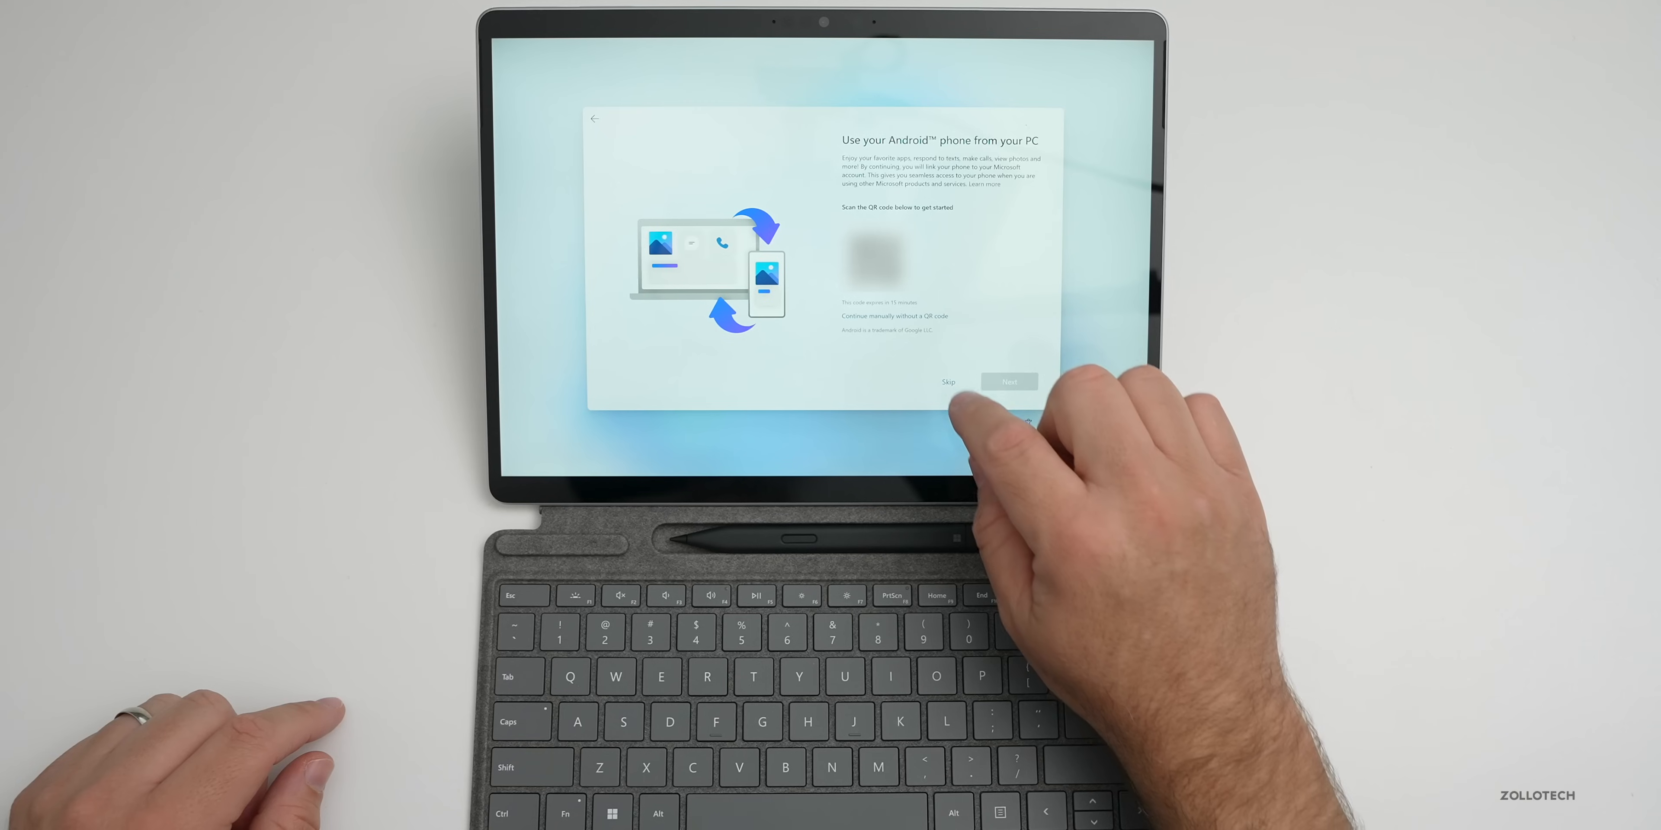
Skip Android phone linking, keep OneDrive folder backup, and pass the Microsoft 365 offer
click(948, 382)
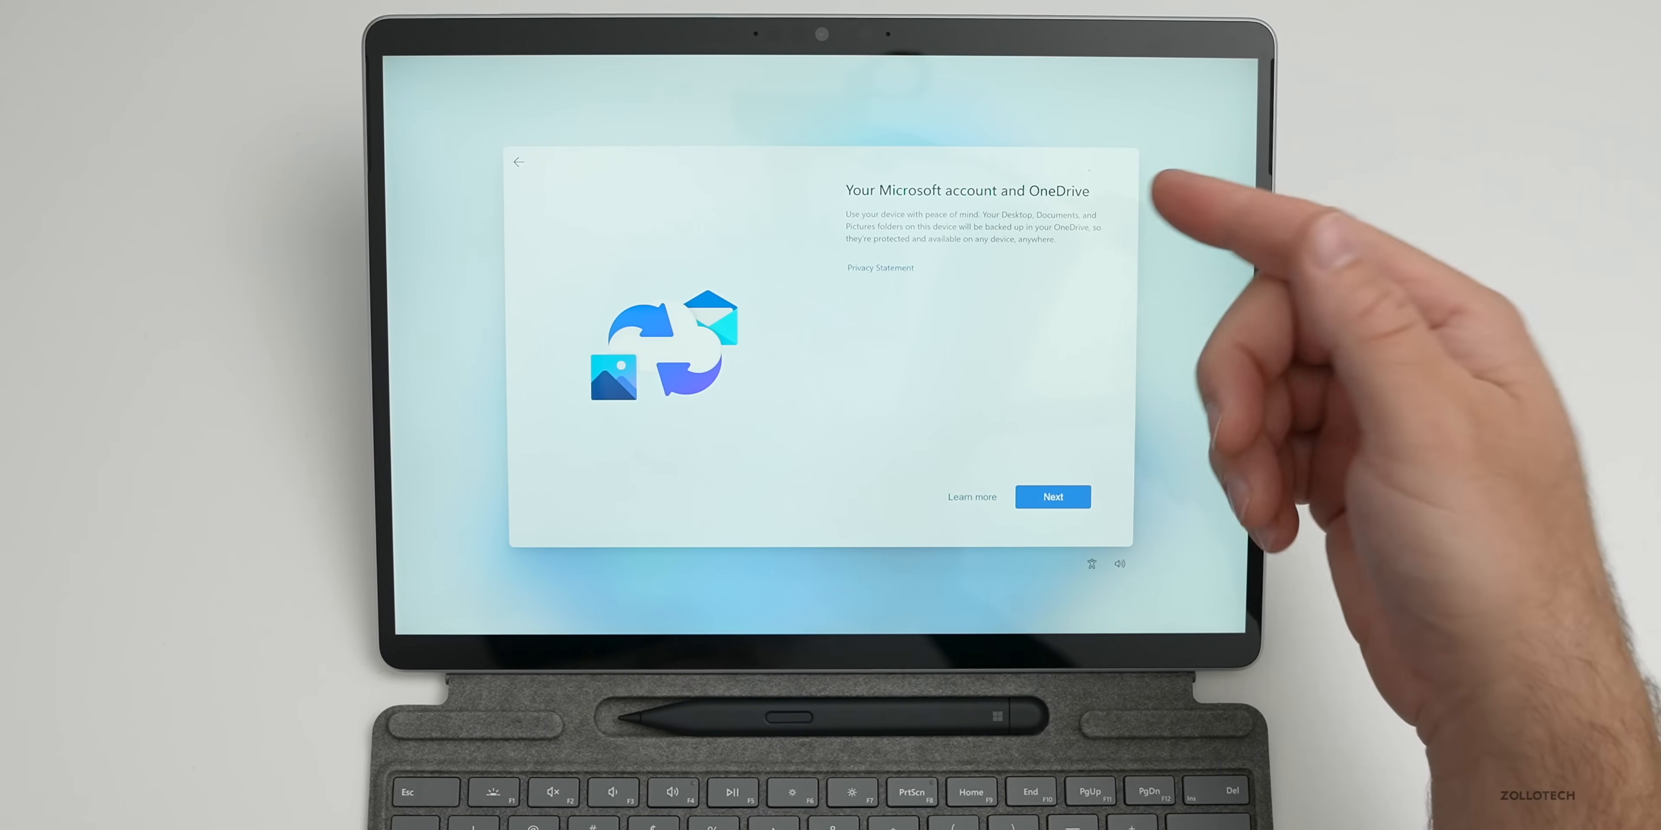
click(1053, 497)
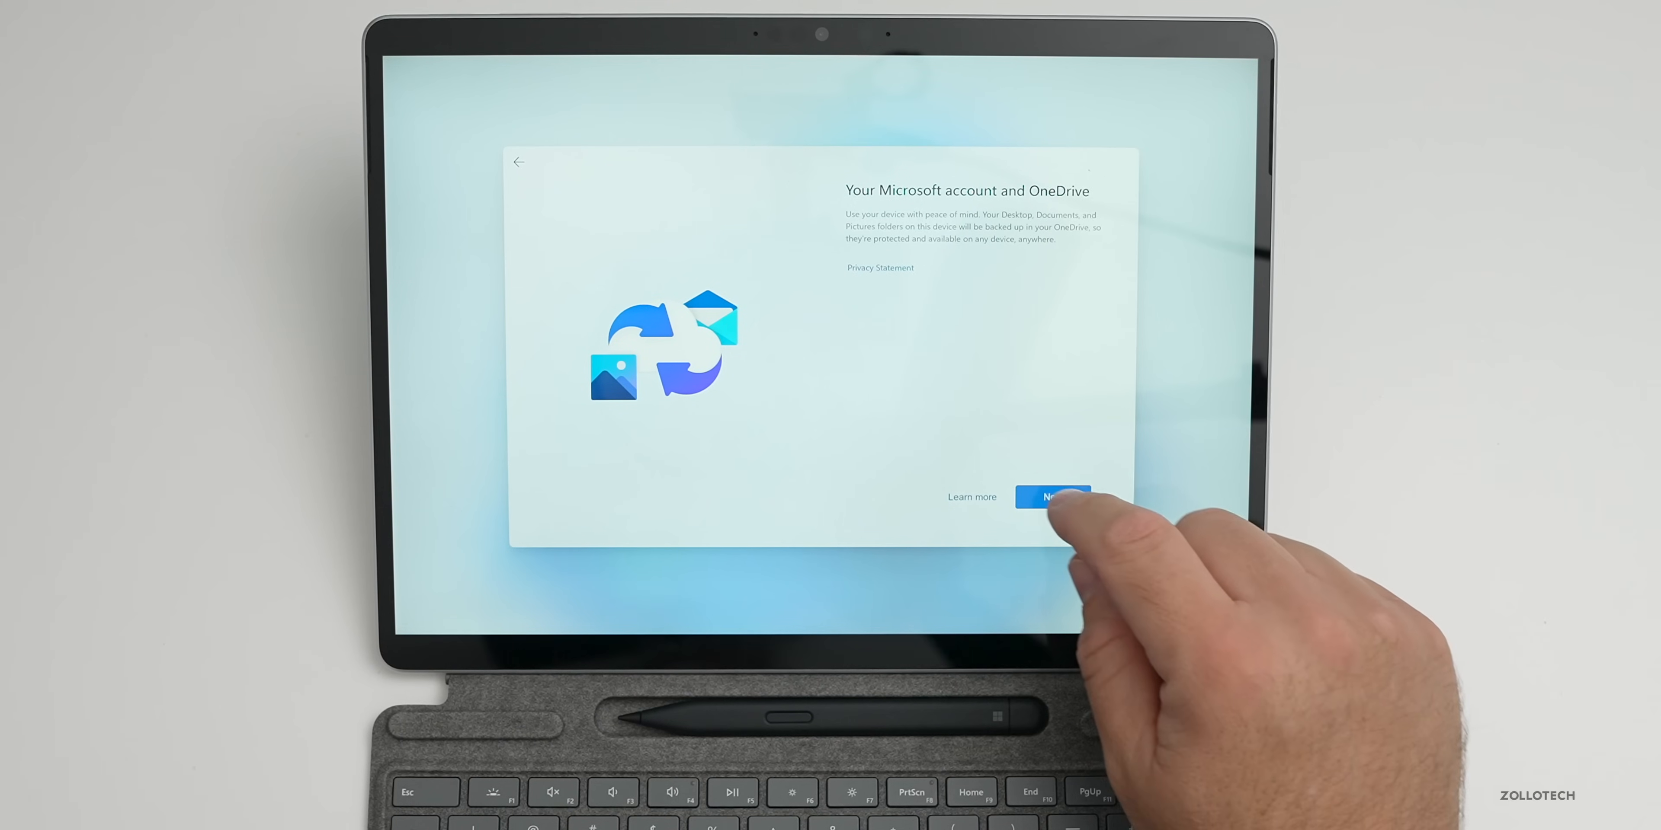
click(1051, 497)
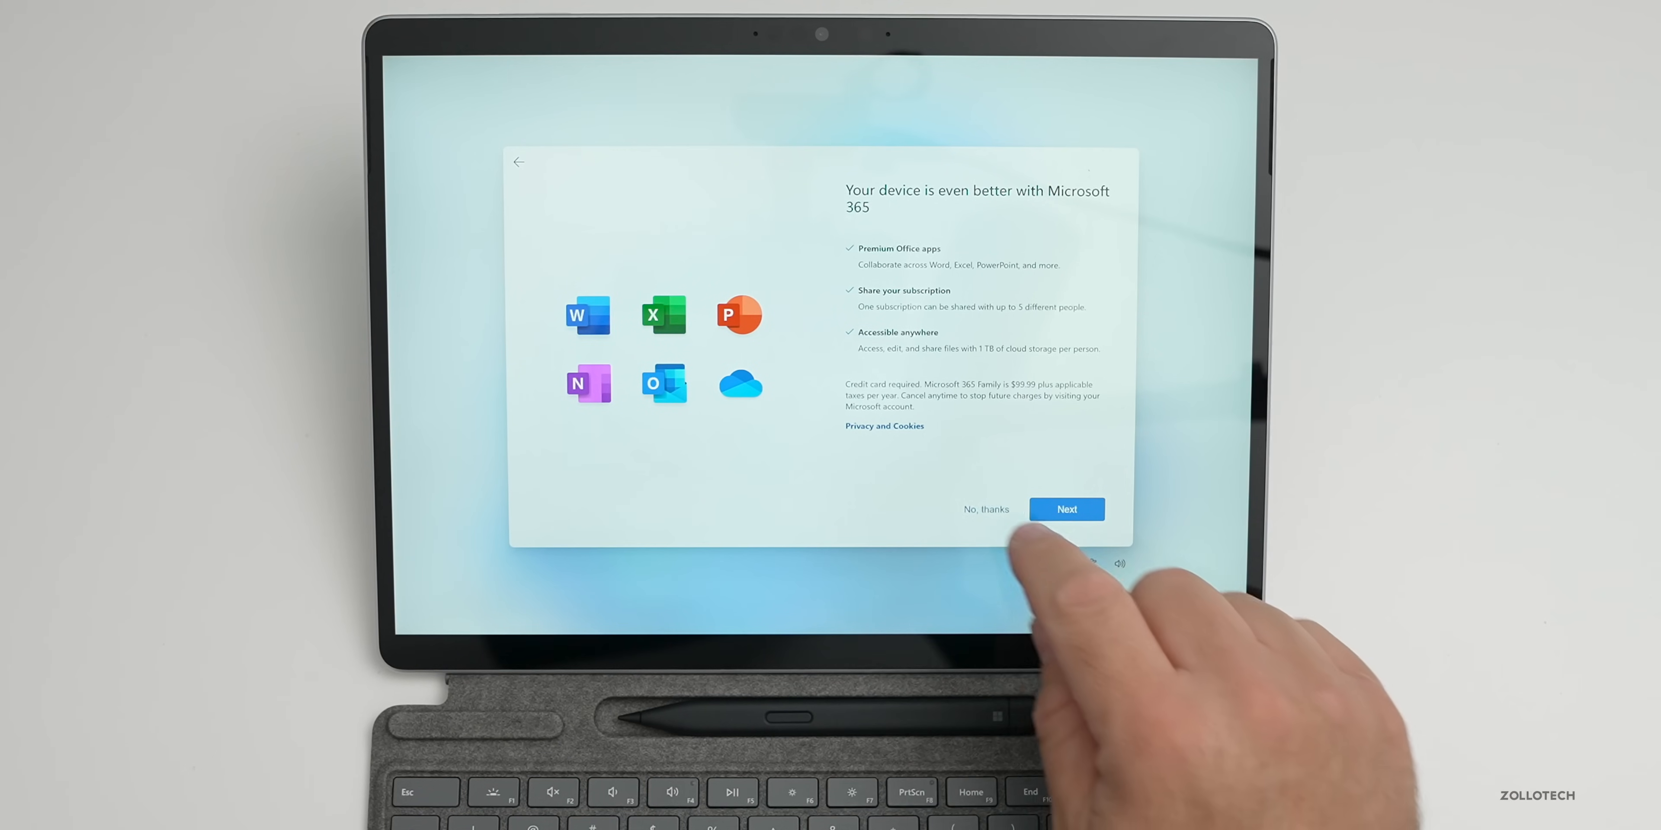
click(1067, 510)
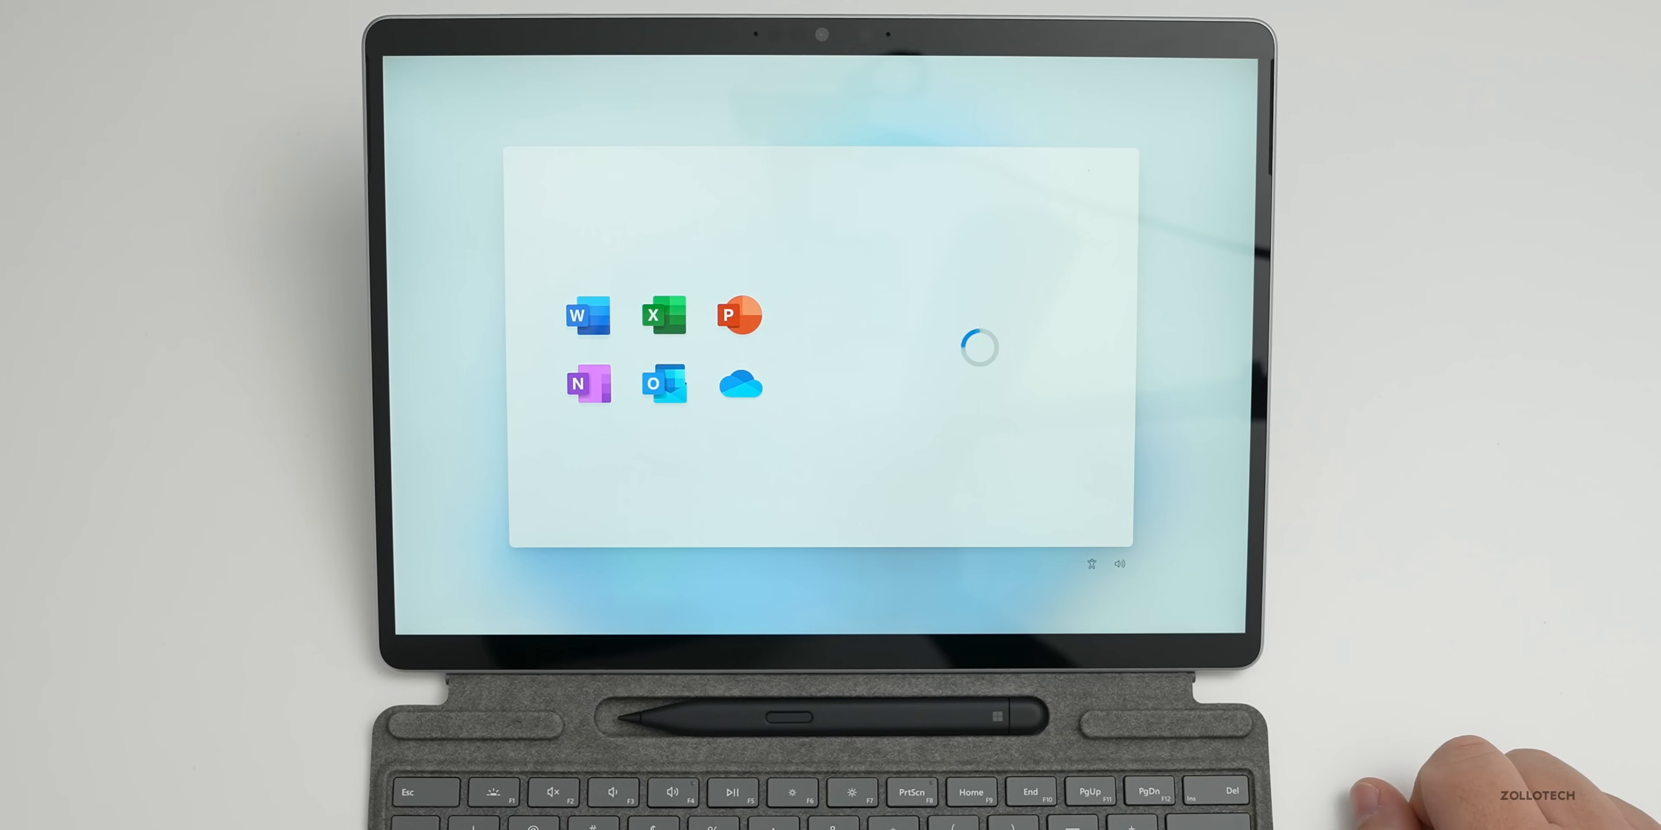